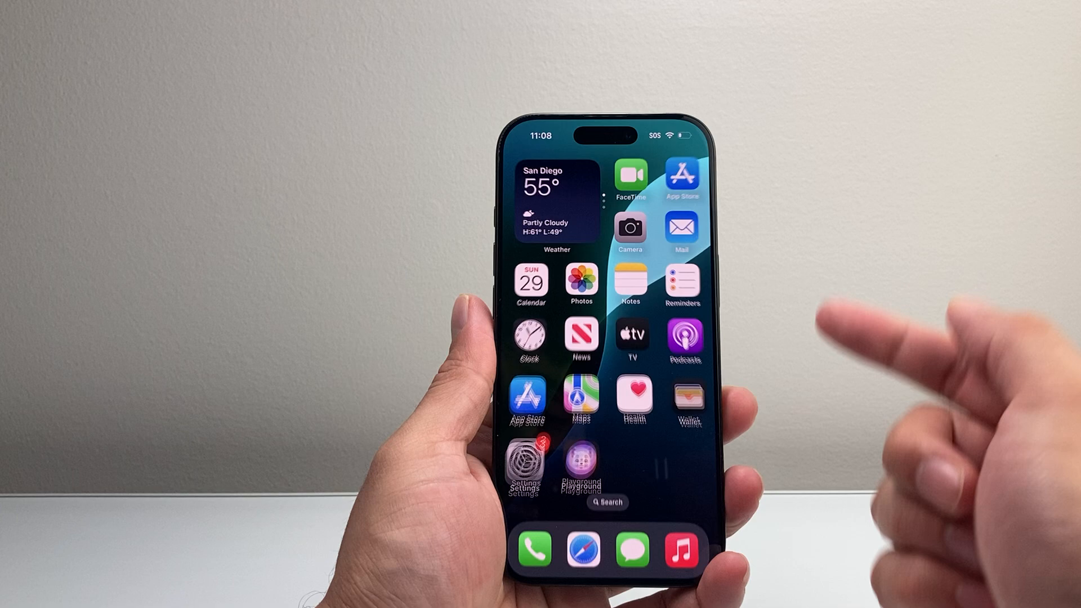
Step: Go into General settings and view Software Update showing iOS 18.2 up to date
left_click(522, 458)
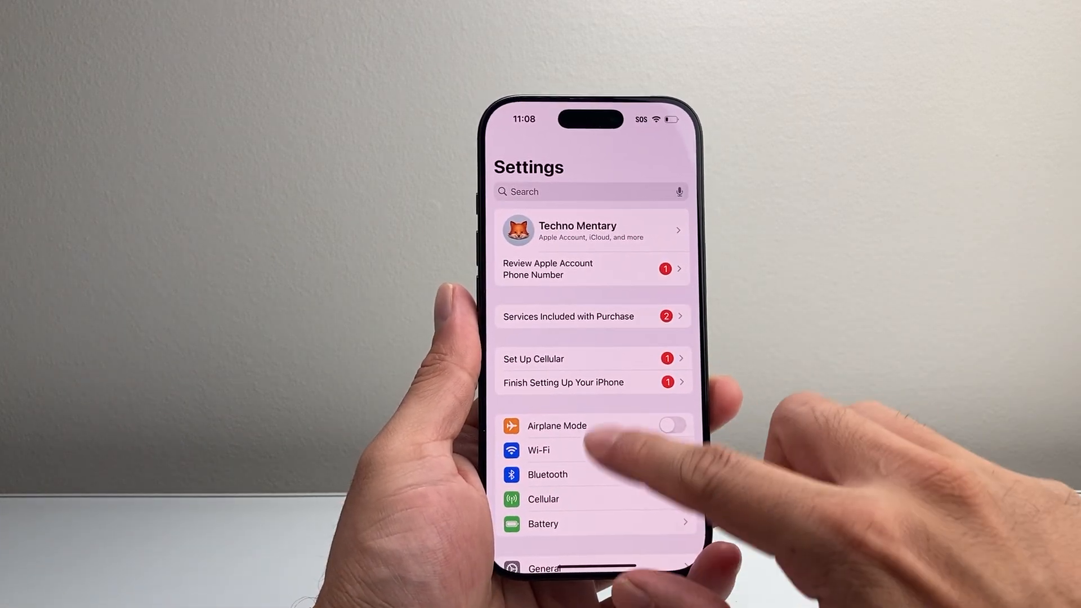
left_click(543, 567)
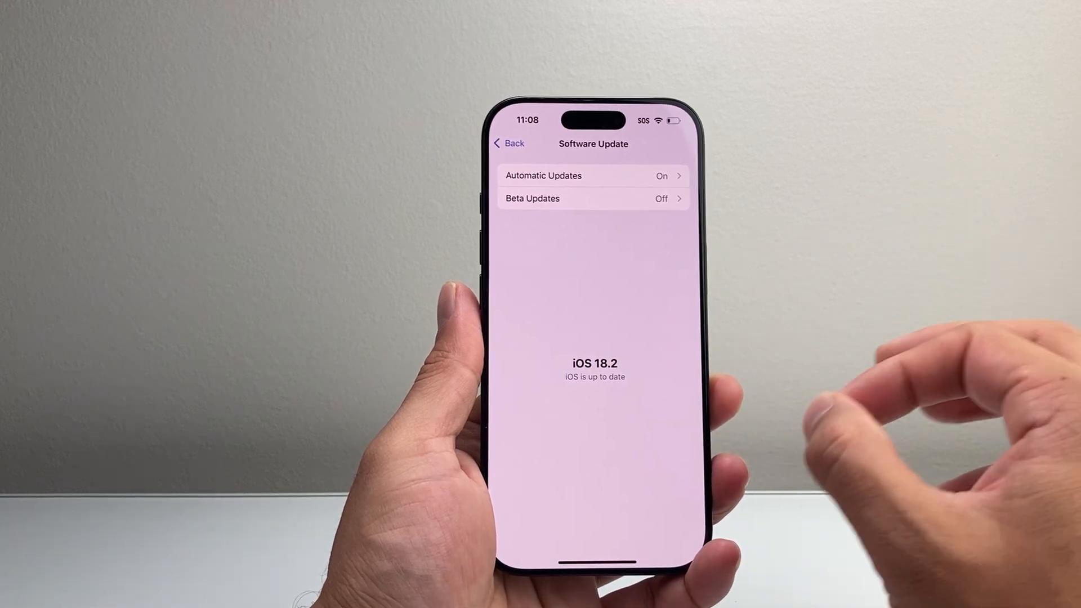
Step: Return to the main Settings list and reach Accessibility > Audio & Visual
left_click(508, 143)
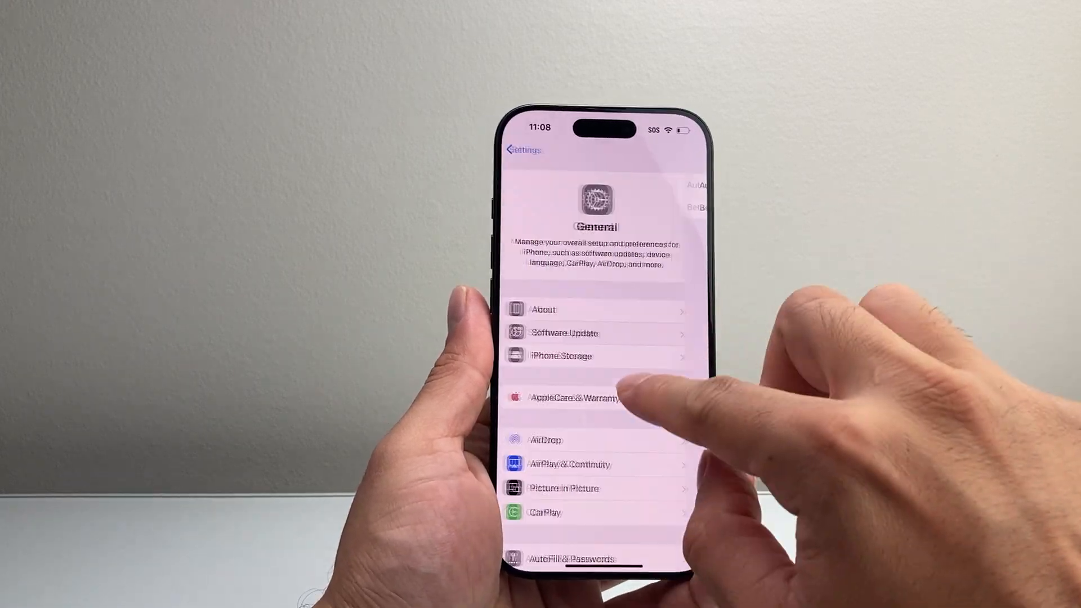
left_click(523, 149)
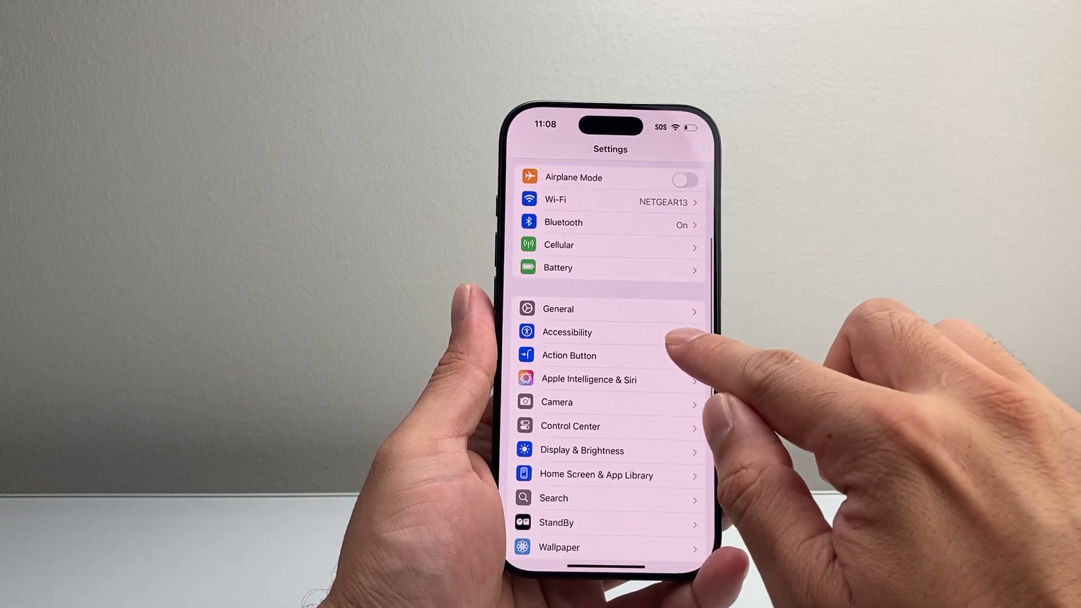
left_click(566, 331)
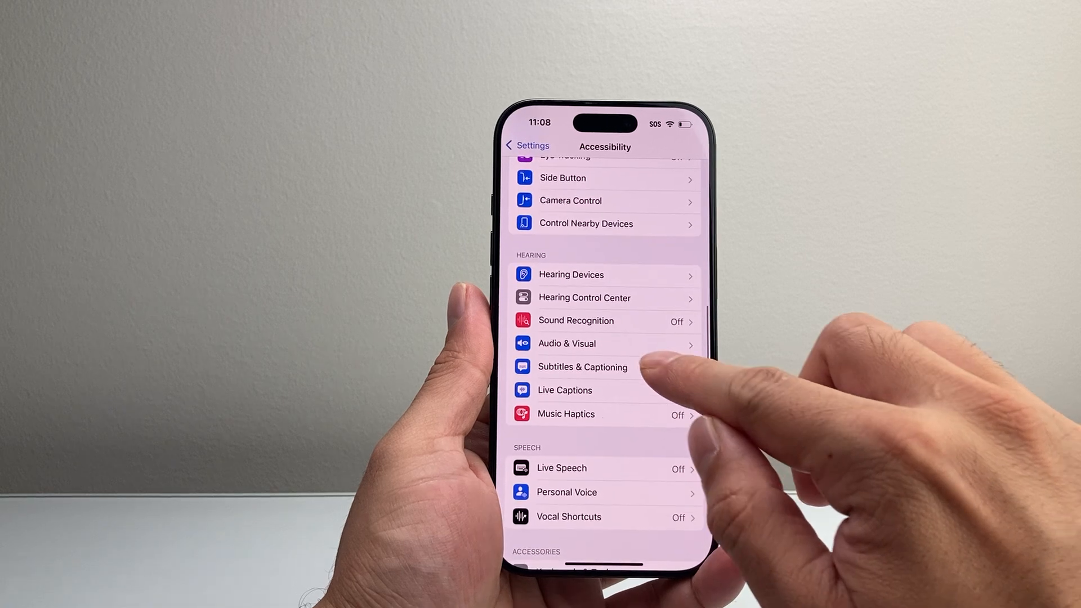
left_click(566, 342)
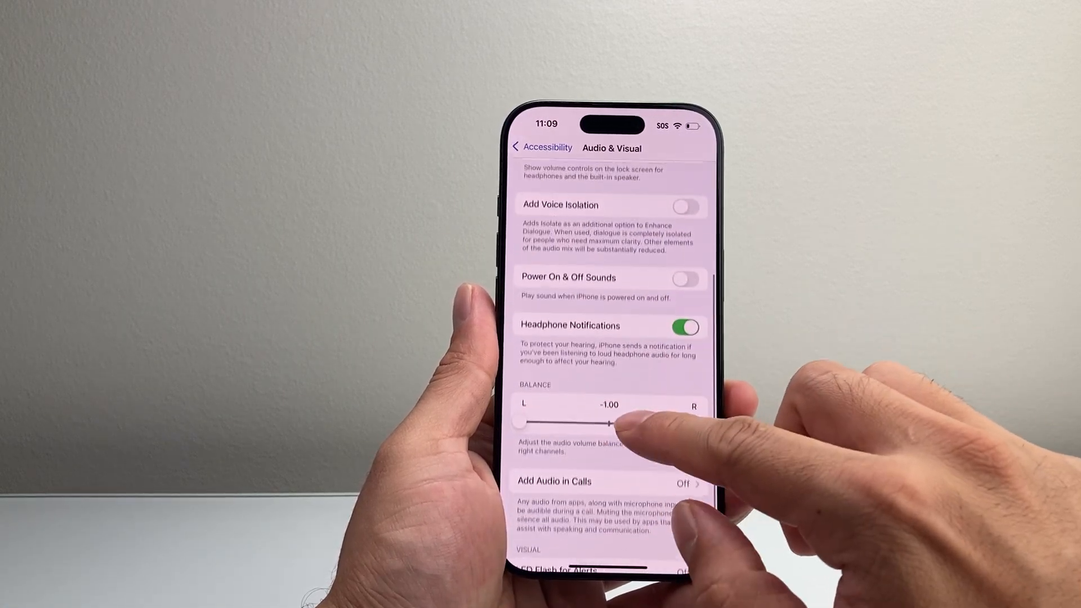
Step: Switch on the Always Show Volume Control toggle further down the page
scroll("down", 3)
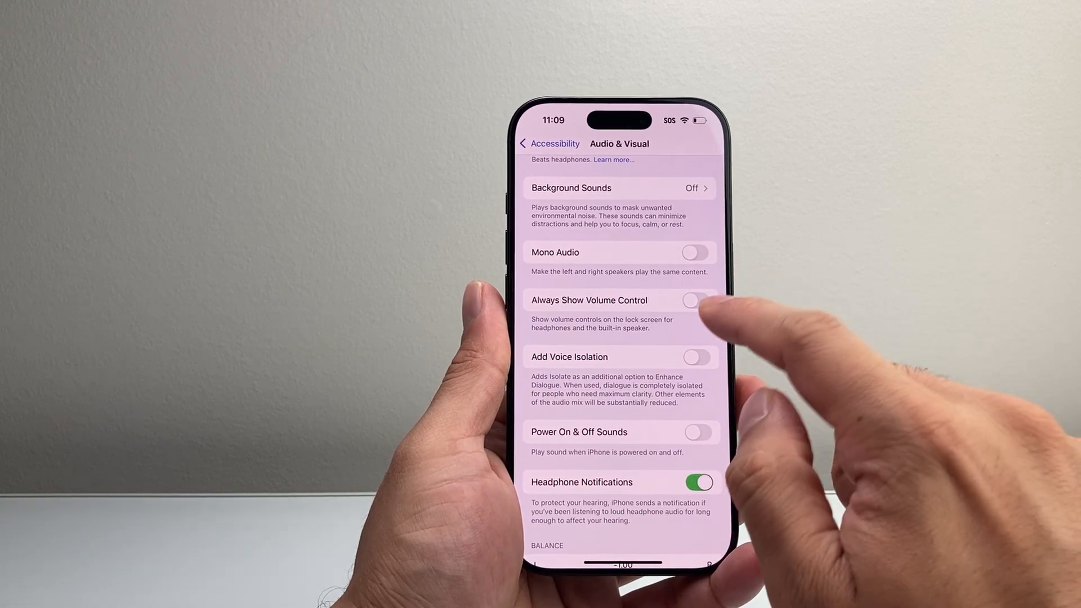
left_click(699, 301)
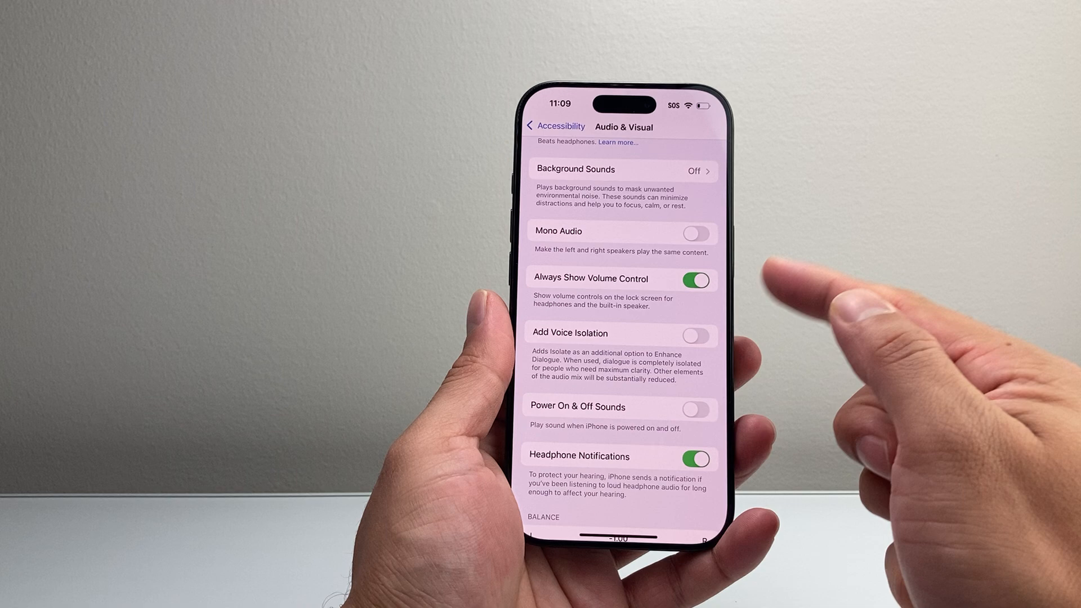
scroll("down", 3)
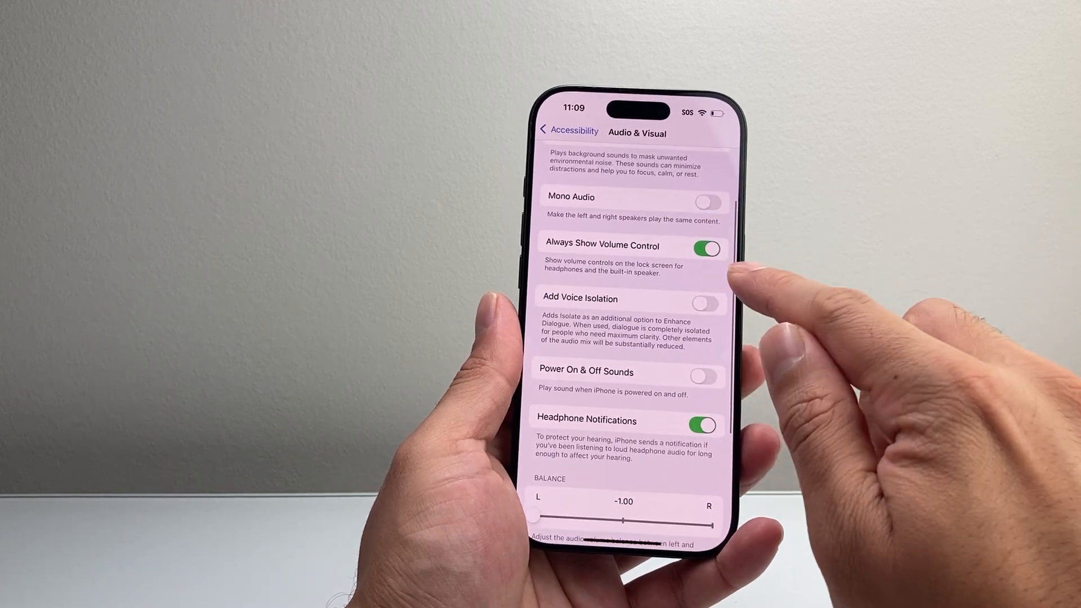